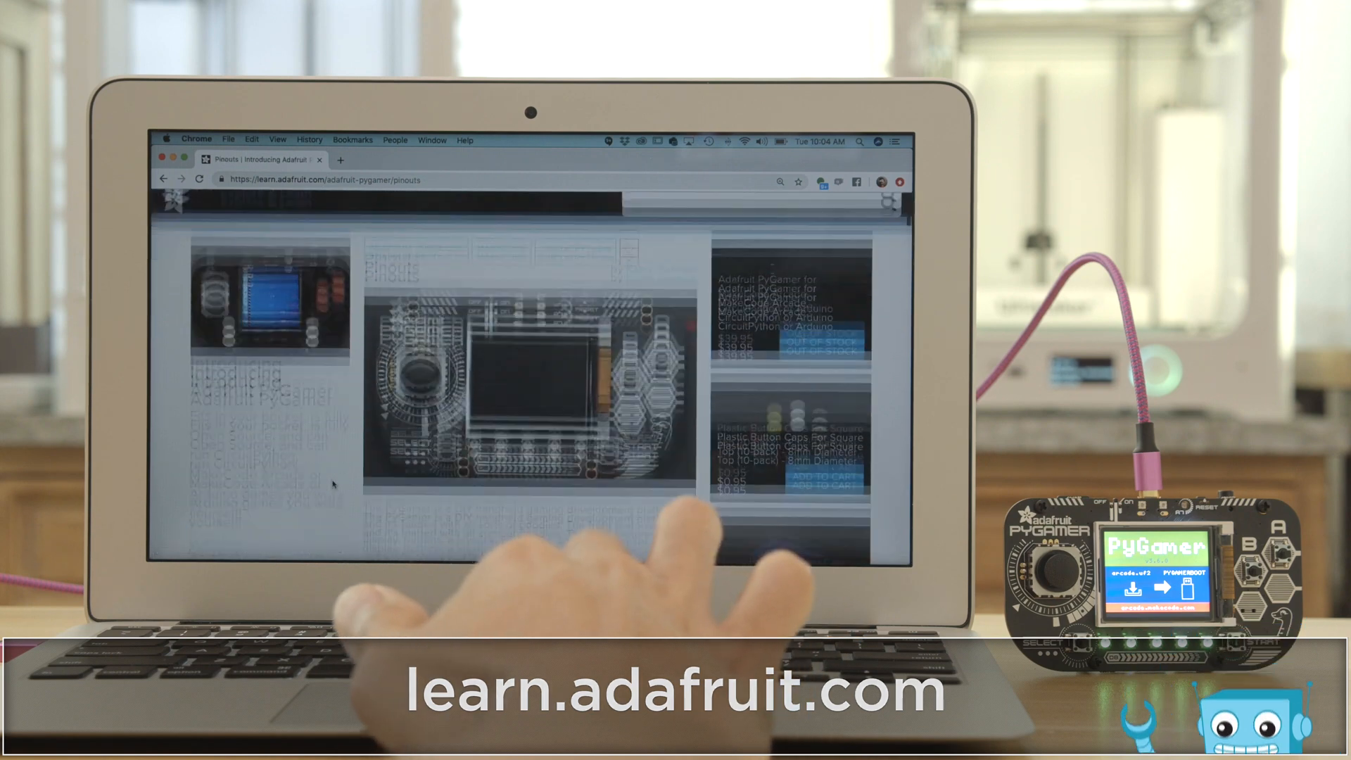
pyautogui.scroll(-3)
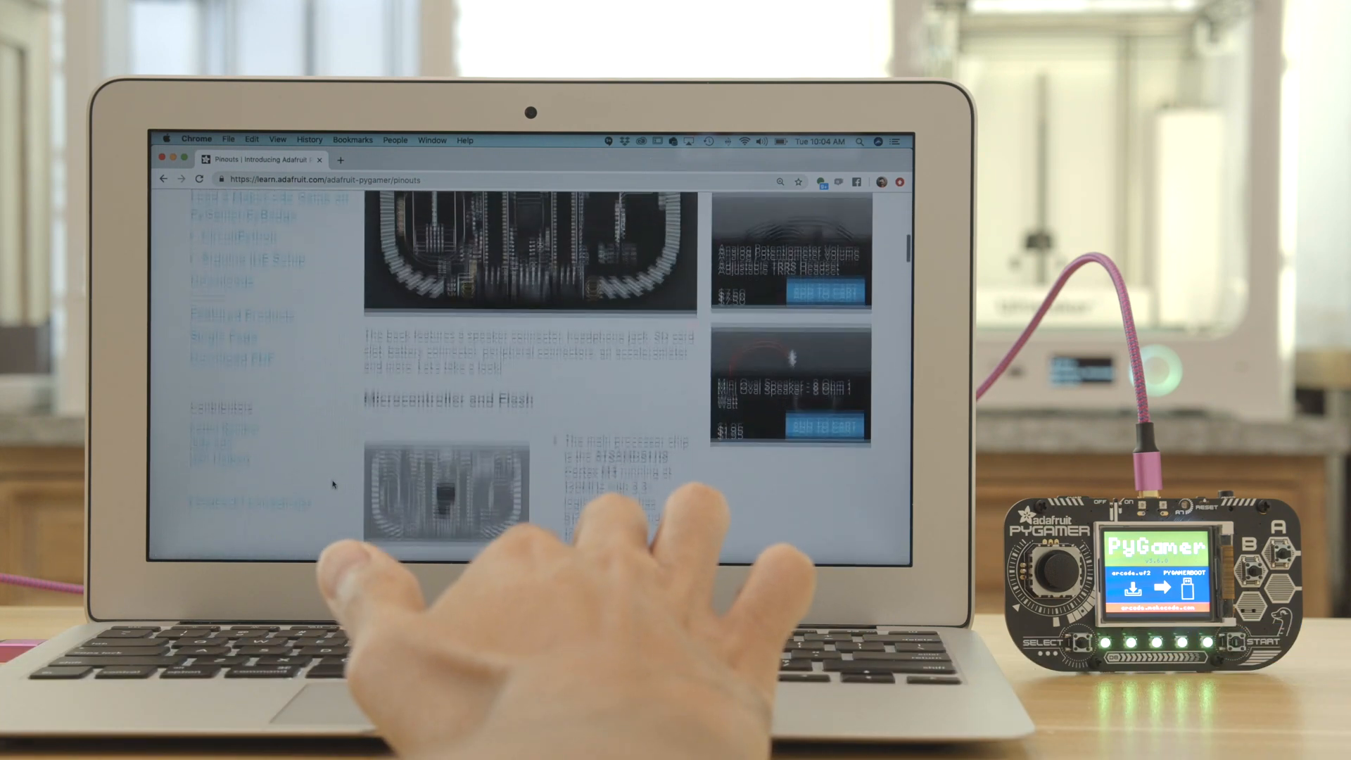